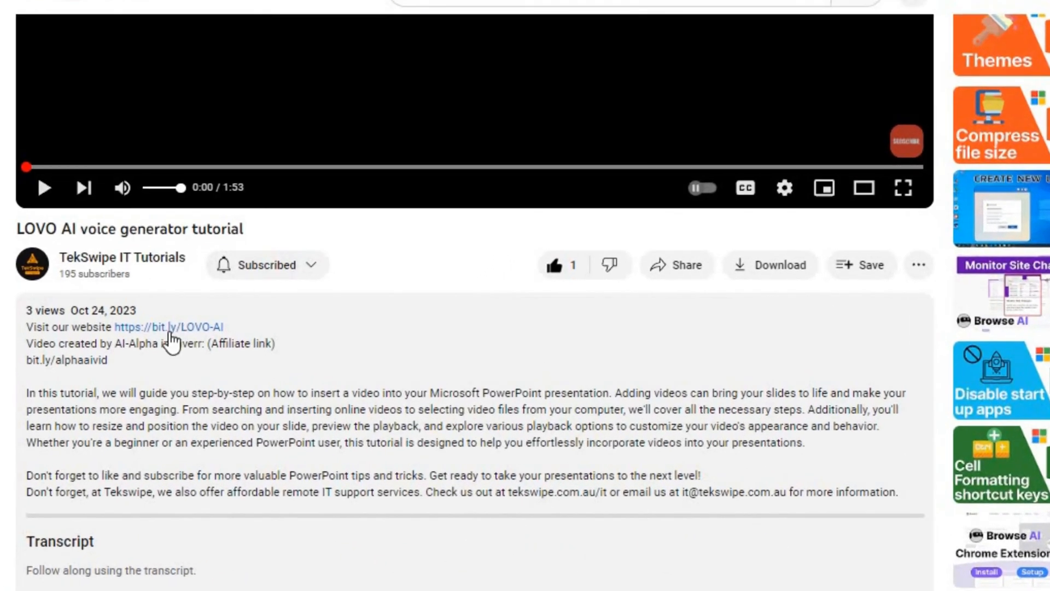
- Follow the bit.ly/LOVO-AI description link to reach the lovo.ai homepage
{"action": "left_click", "coordinate": [168, 327]}
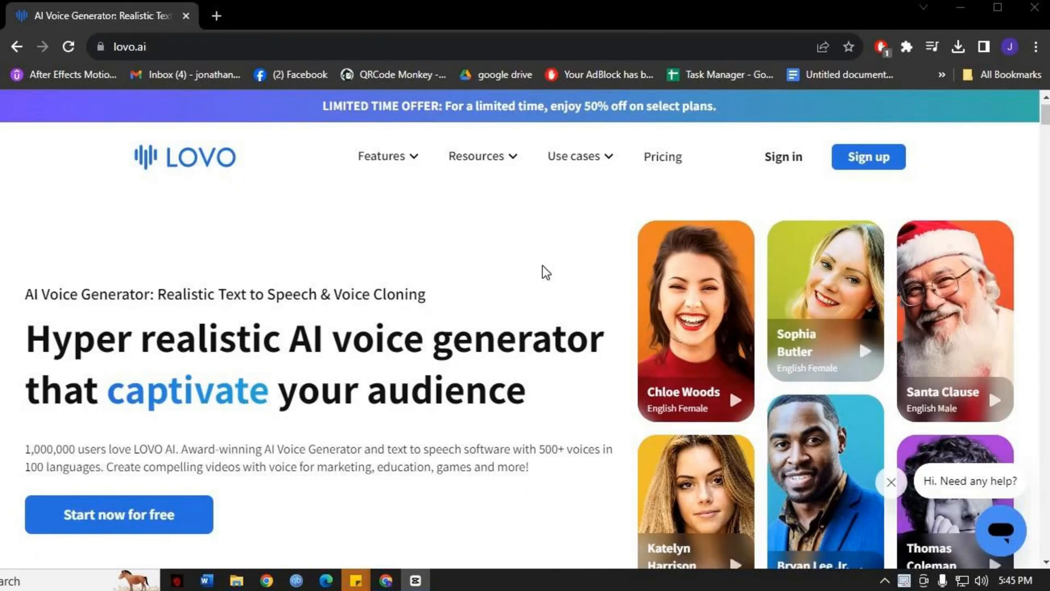
- Start Genny for free, sign up, and land in a new Untitled project
{"action": "left_click", "coordinate": [869, 157]}
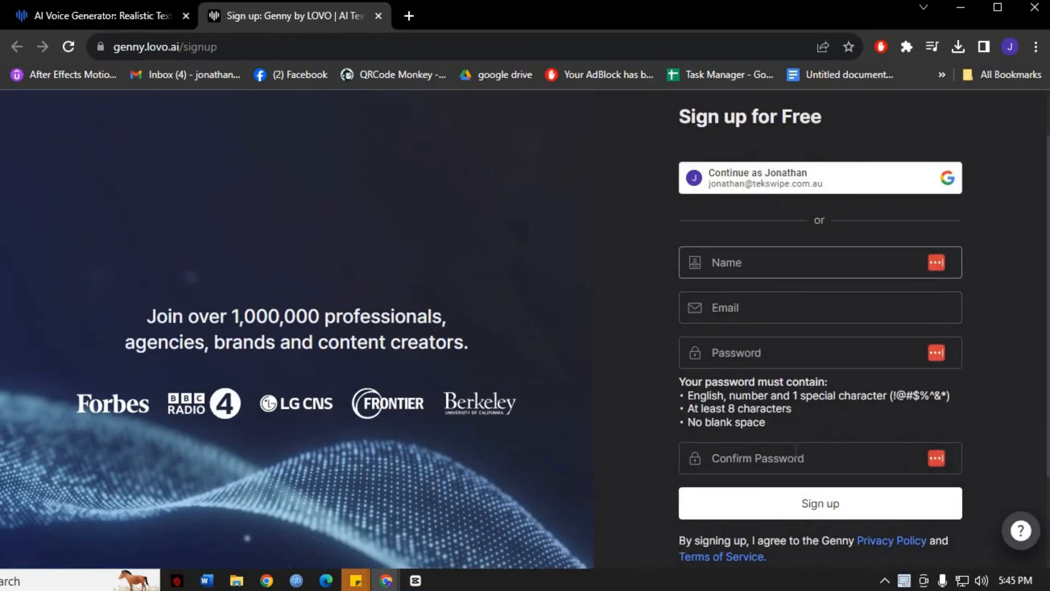
{"action": "scroll", "scroll_direction": "down", "scroll_amount": 3}
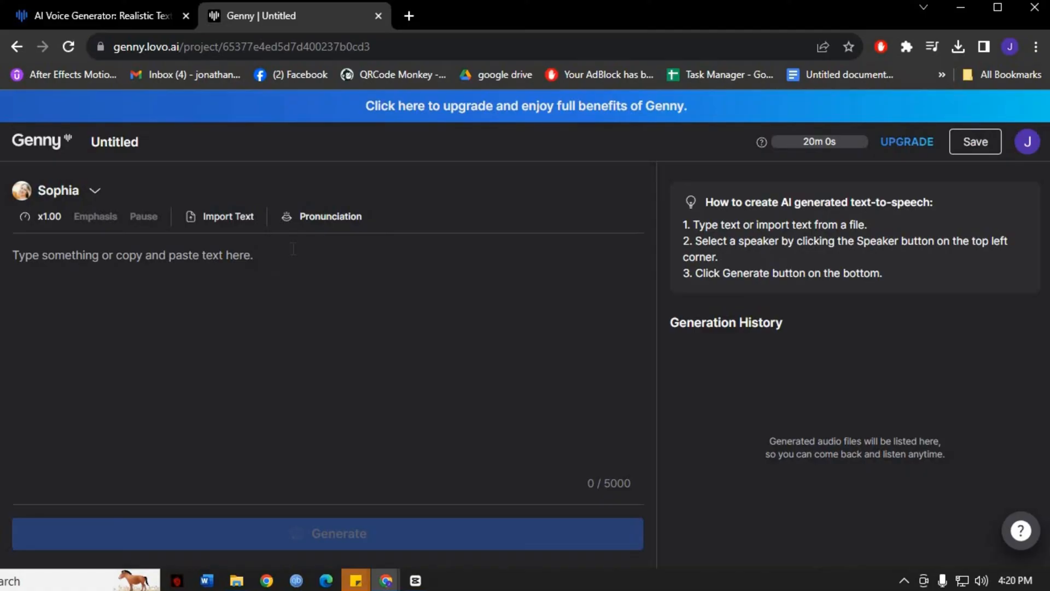
- Switch the speaker from Sophia to Bryan Lee Jr. under Rapid Voice
{"action": "left_click", "coordinate": [59, 191]}
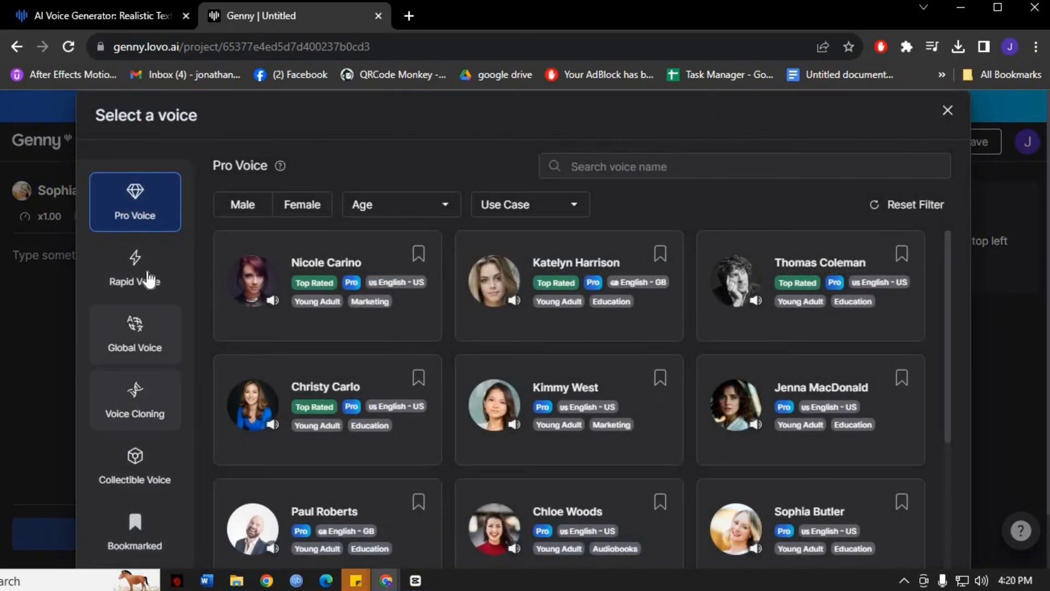
{"action": "left_click", "coordinate": [134, 268]}
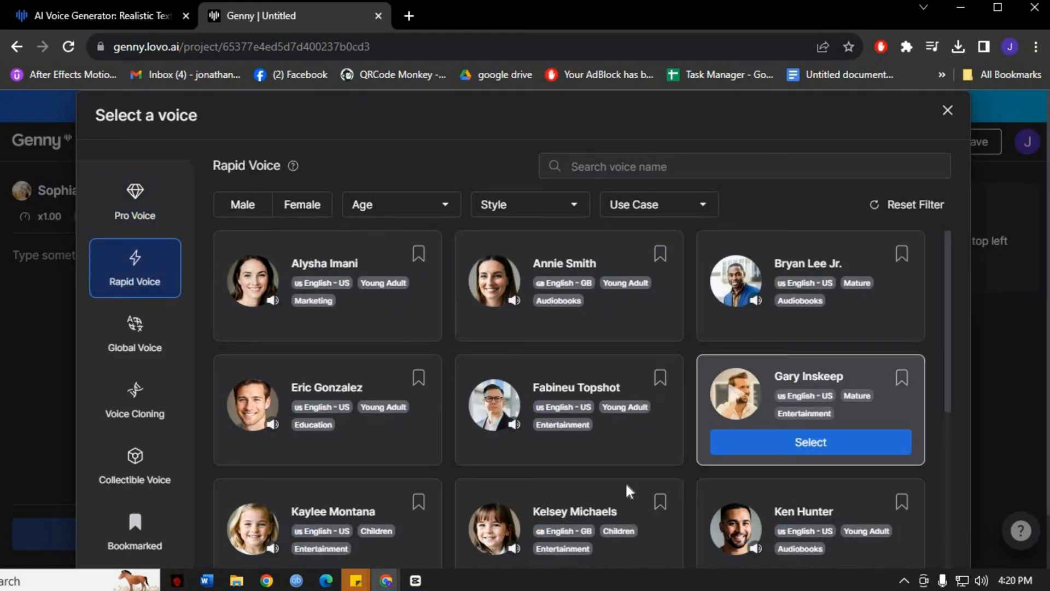
{"action": "mouse_move", "coordinate": [902, 119]}
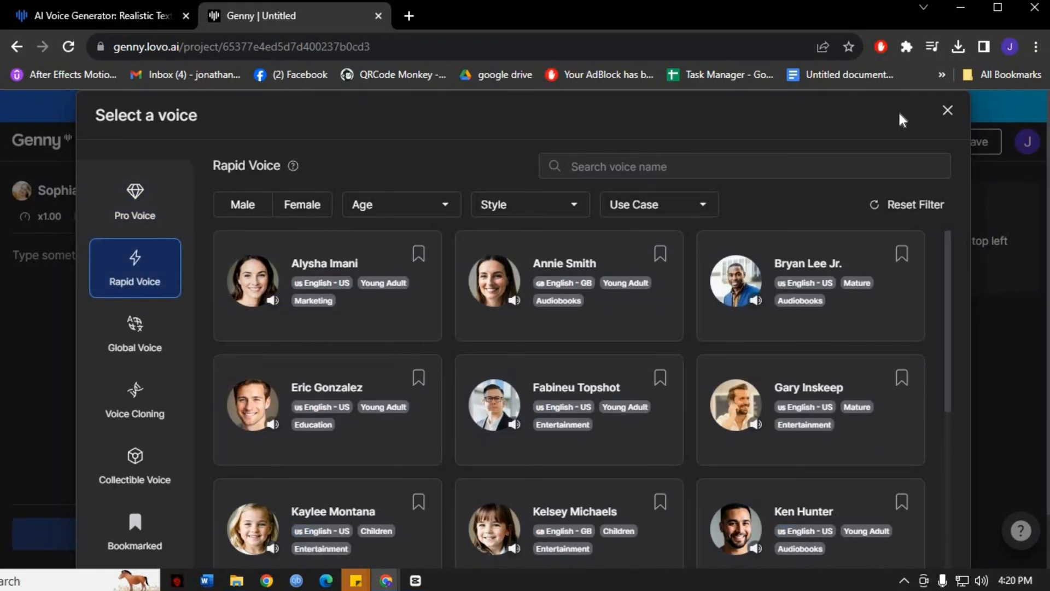
{"action": "mouse_move", "coordinate": [944, 161]}
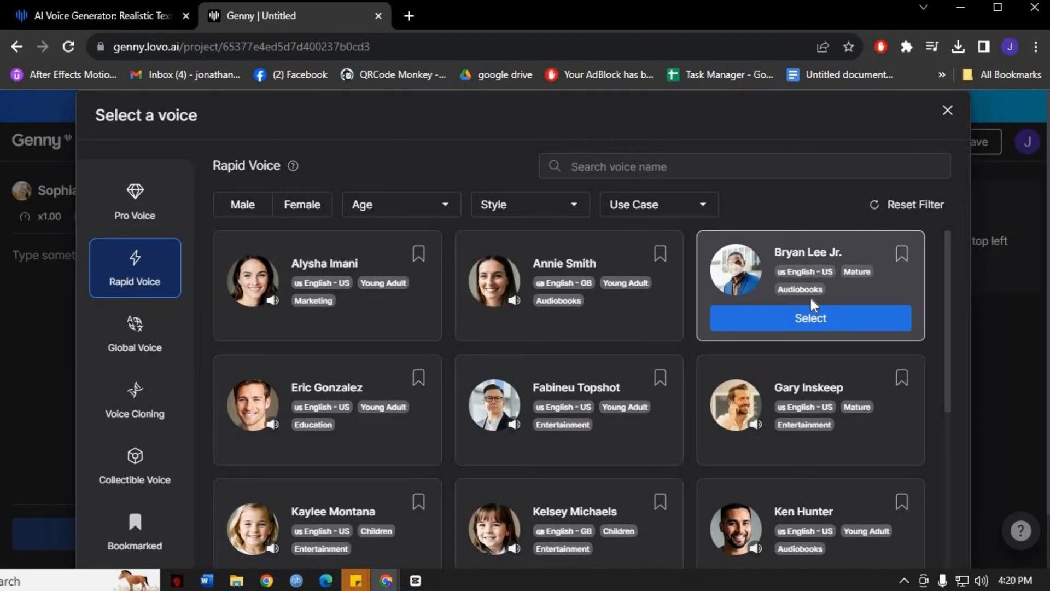
{"action": "left_click", "coordinate": [809, 317]}
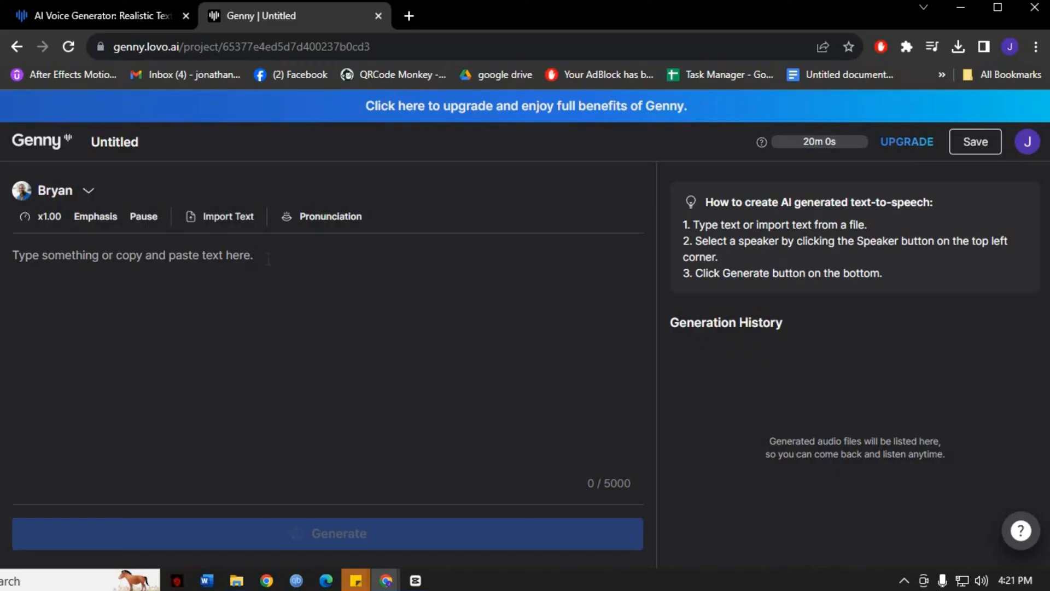
- Paste the 516-character welcome script into the text box for Bryan to voice
{"action": "left_click", "coordinate": [975, 141]}
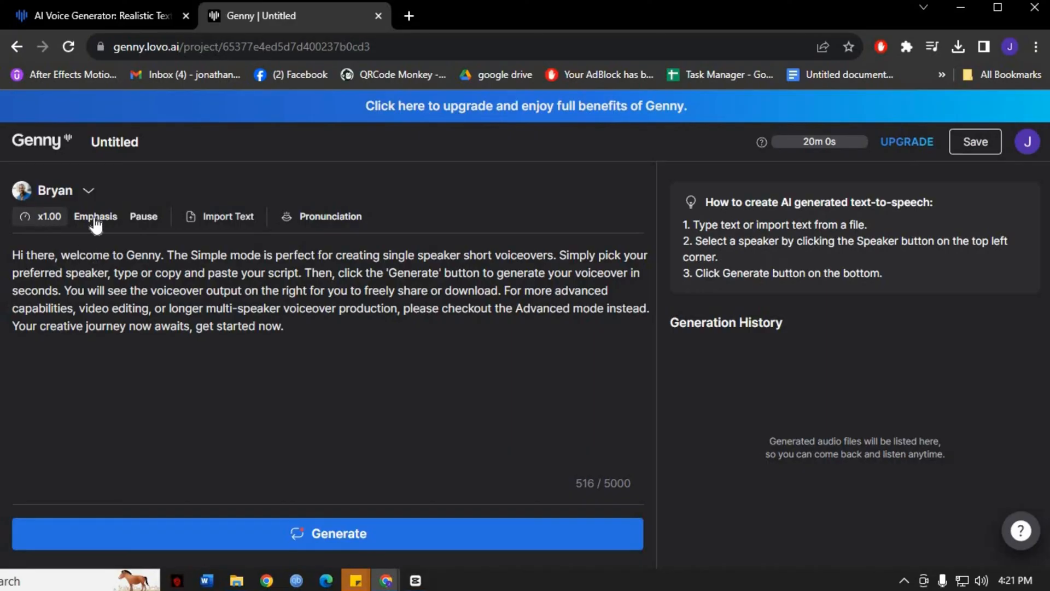
{"action": "left_click", "coordinate": [49, 217]}
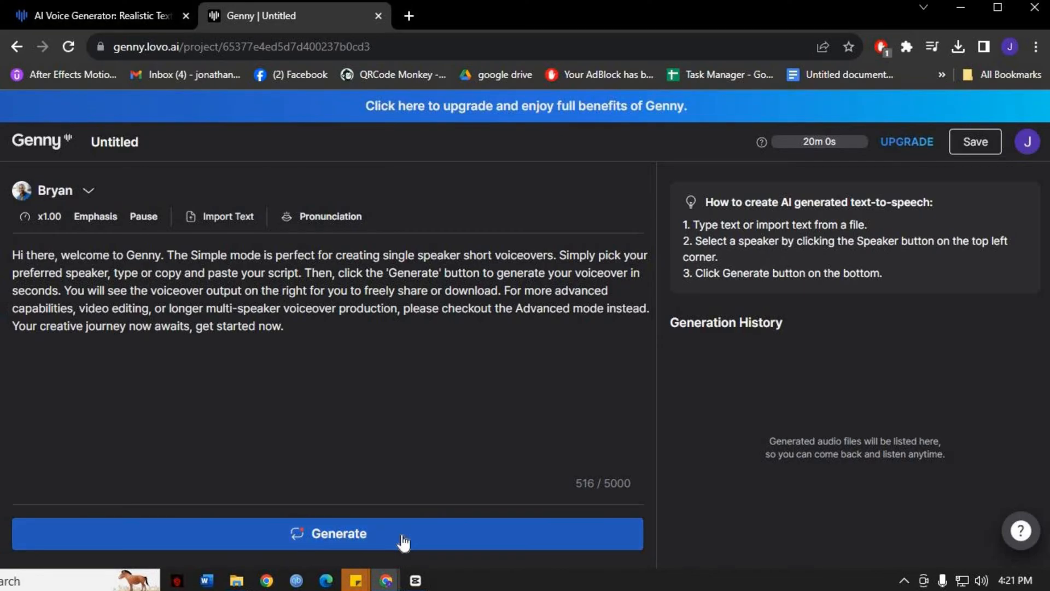
- Generate the 0:37 Bryan voiceover and save the project
{"action": "left_click", "coordinate": [328, 533]}
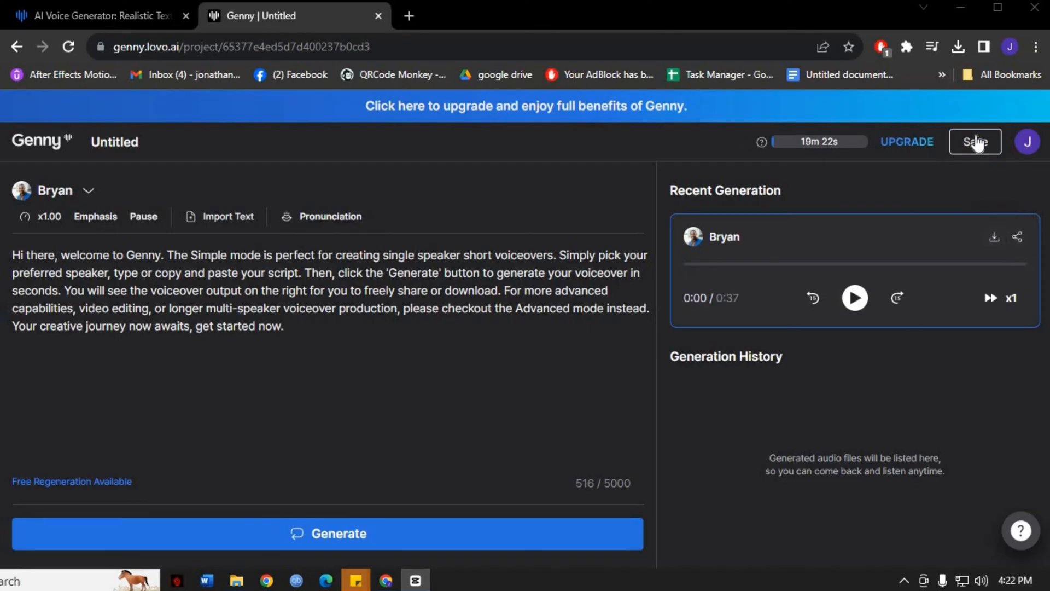
{"action": "mouse_move", "coordinate": [1017, 237]}
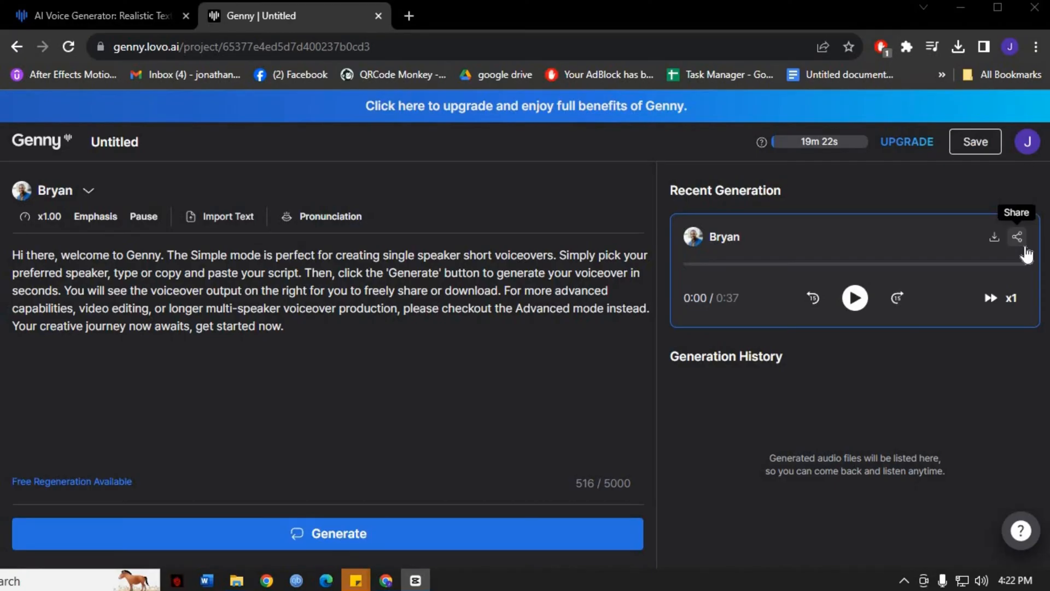
{"action": "mouse_move", "coordinate": [976, 151]}
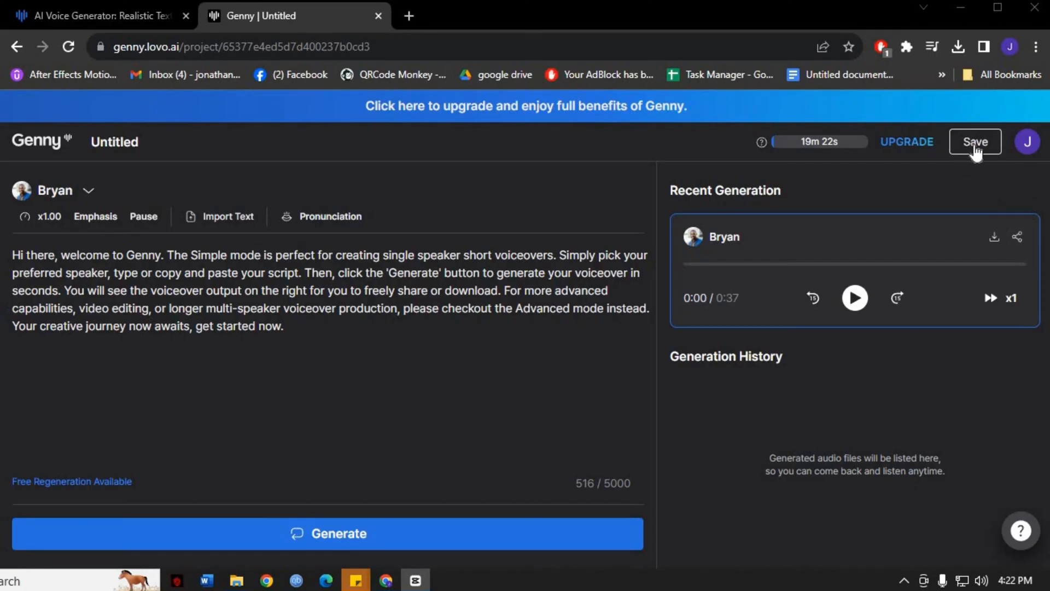
{"action": "left_click", "coordinate": [975, 141]}
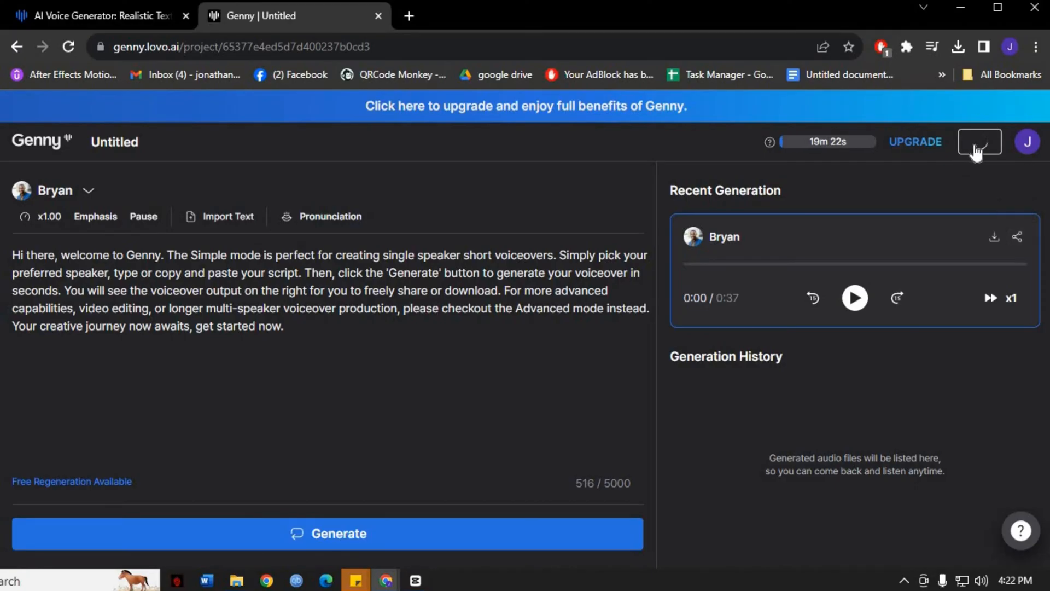
{"action": "left_click", "coordinate": [979, 141]}
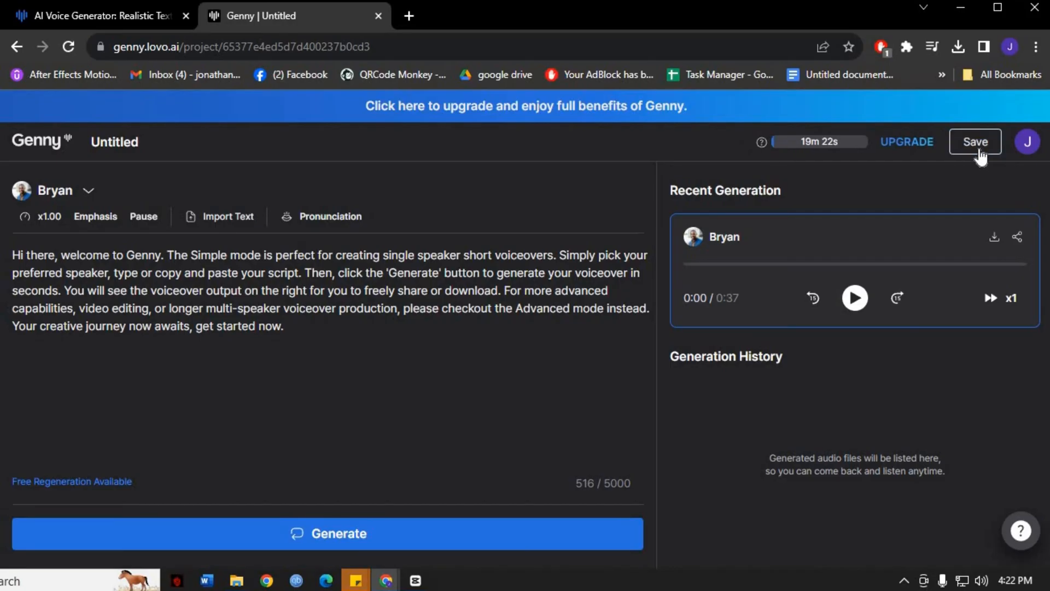
{"action": "mouse_move", "coordinate": [807, 256]}
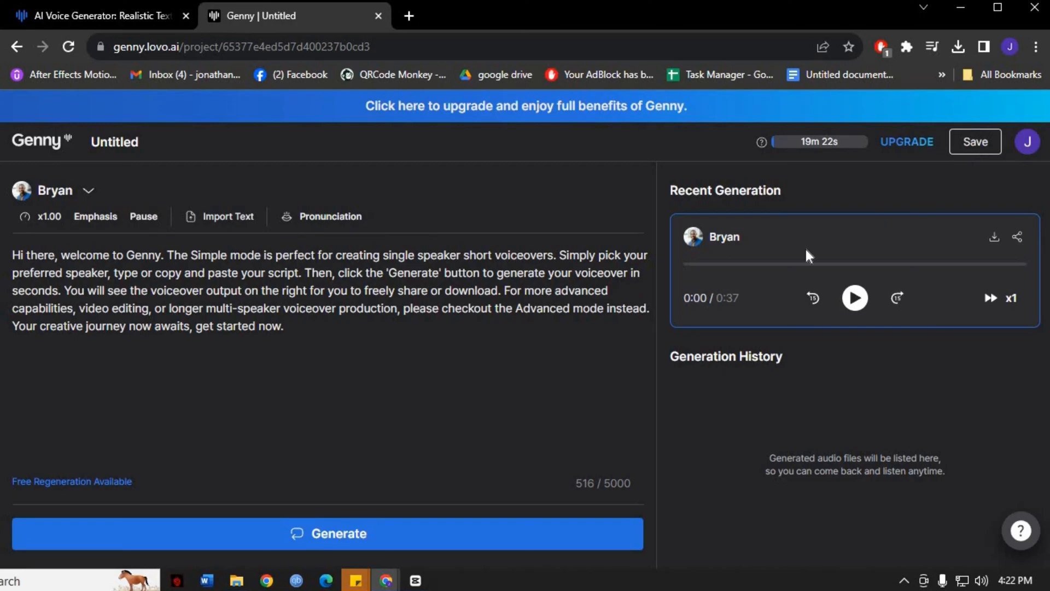
{"action": "mouse_move", "coordinate": [520, 409]}
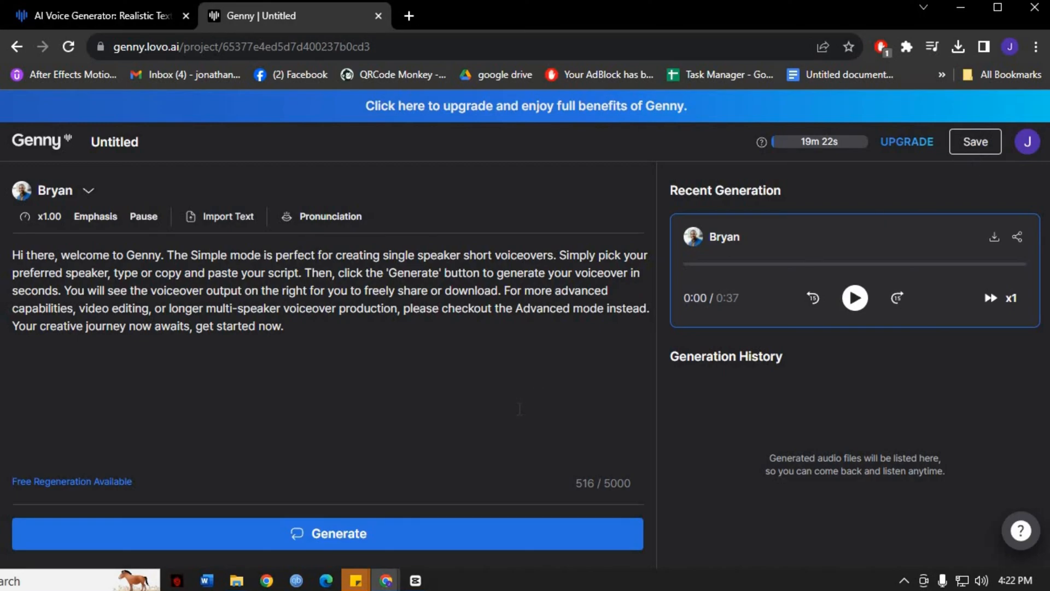